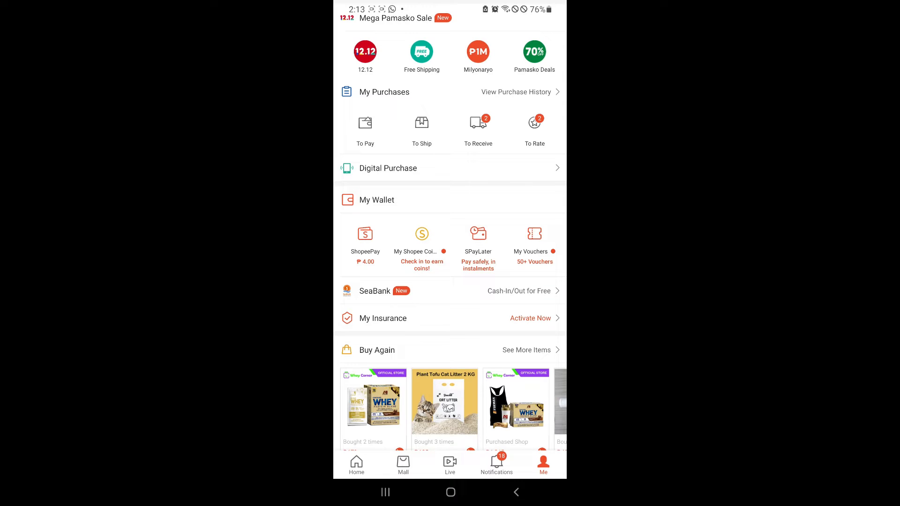
Open ShopeePay from My Wallet on the Me tab
{"action": "left_click", "coordinate": [365, 238]}
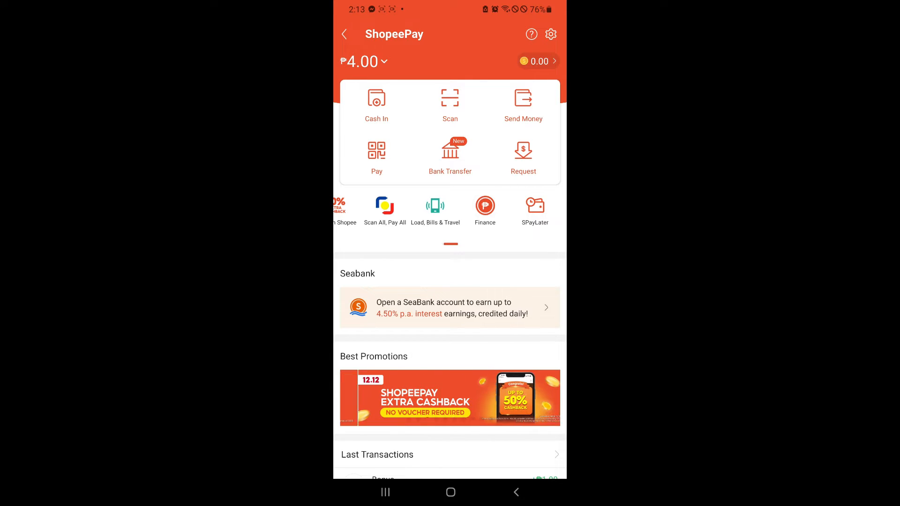
Open SPayLater from ShopeePay services and scroll through its benefits and how-to-use steps
{"action": "left_click", "coordinate": [534, 205]}
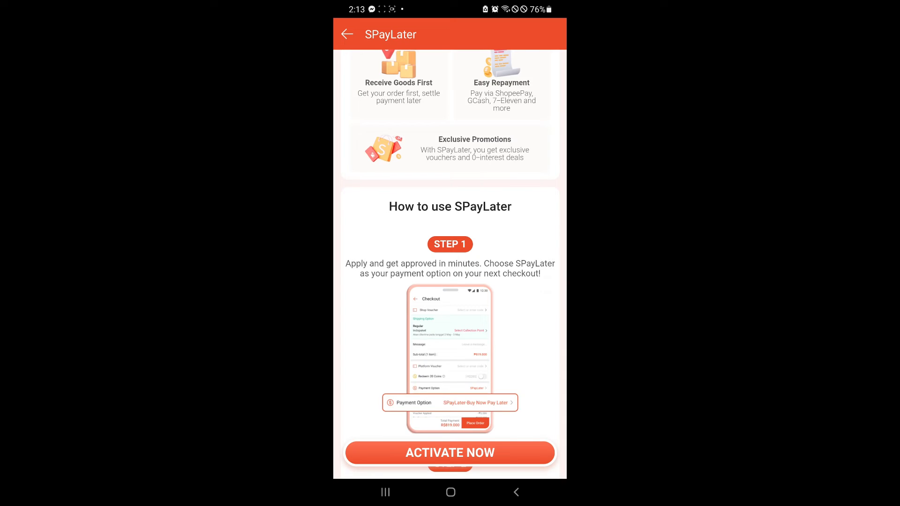
{"action": "scroll", "scroll_direction": "down", "scroll_amount": 3}
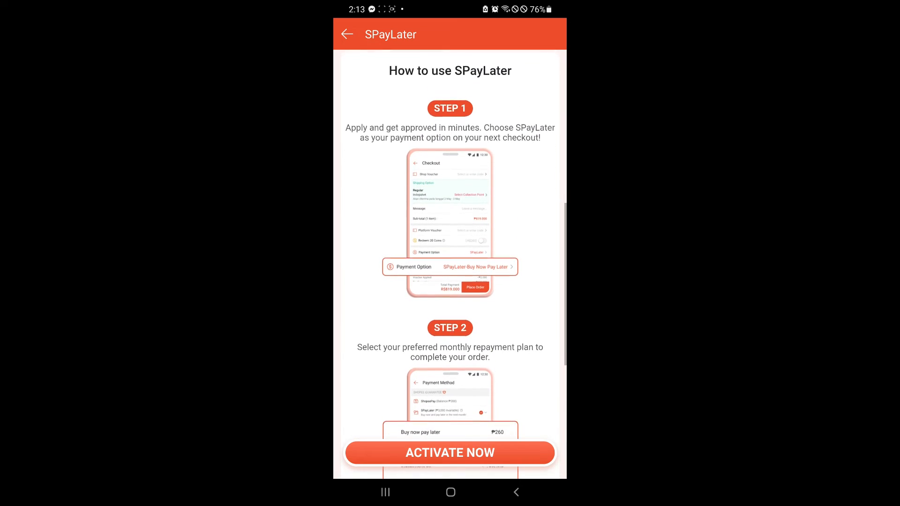
{"action": "scroll", "scroll_direction": "down", "scroll_amount": 3}
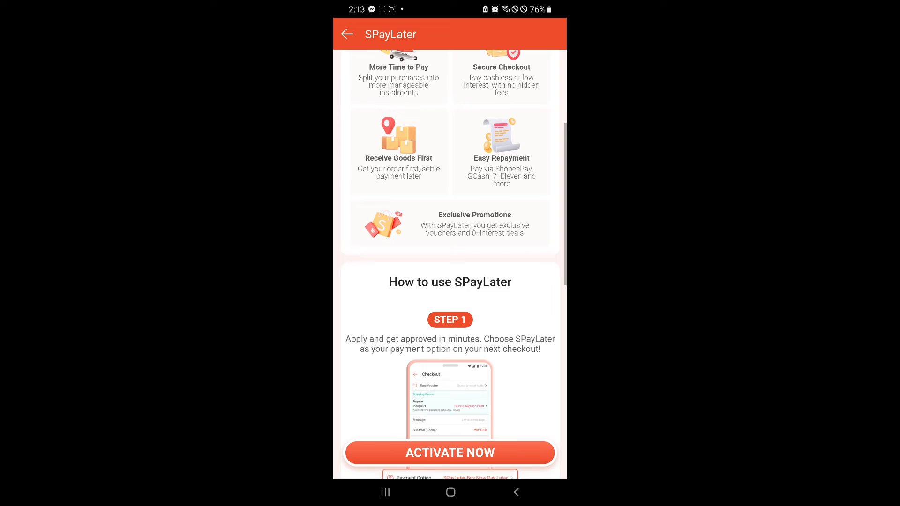
{"action": "scroll", "scroll_direction": "down", "scroll_amount": 3}
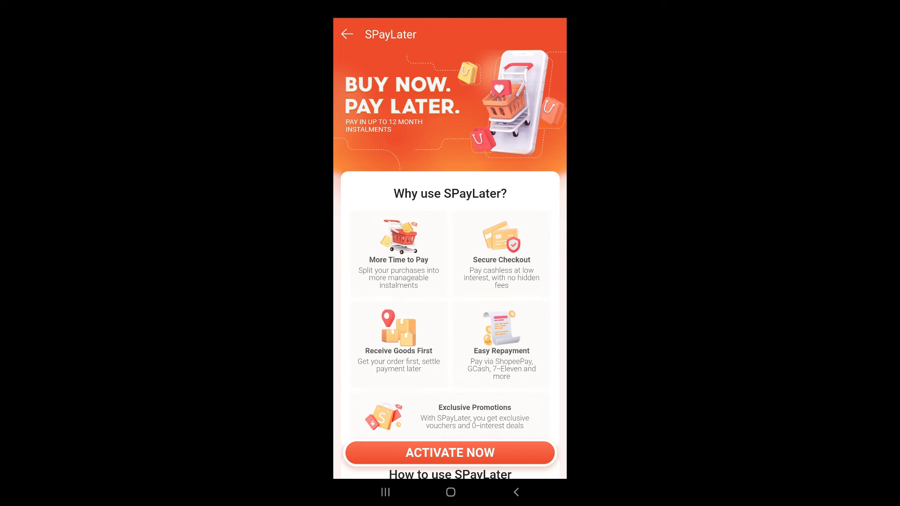
Start SPayLater activation with the ACTIVATE NOW button
{"action": "left_click", "coordinate": [450, 453]}
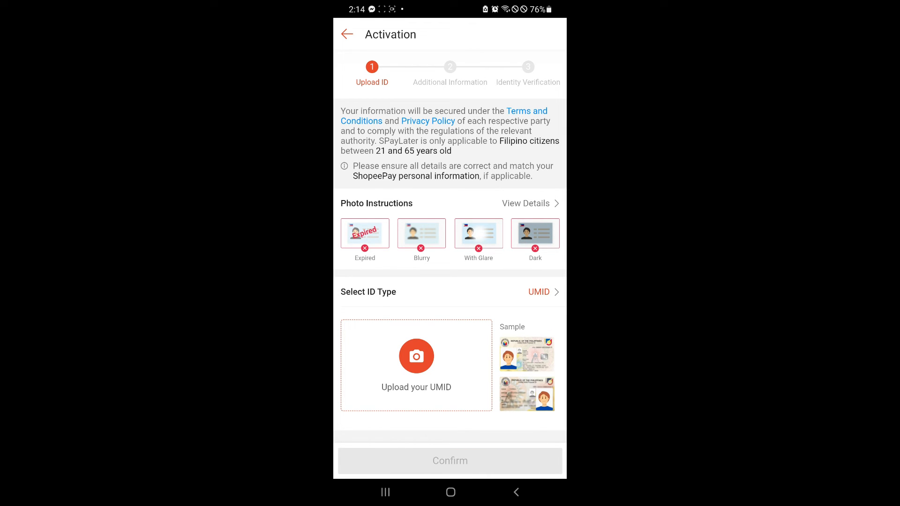
Open the Select ID Type picker and scroll through options like UMID, Passport, PRC ID and TIN ID
{"action": "left_click", "coordinate": [539, 291]}
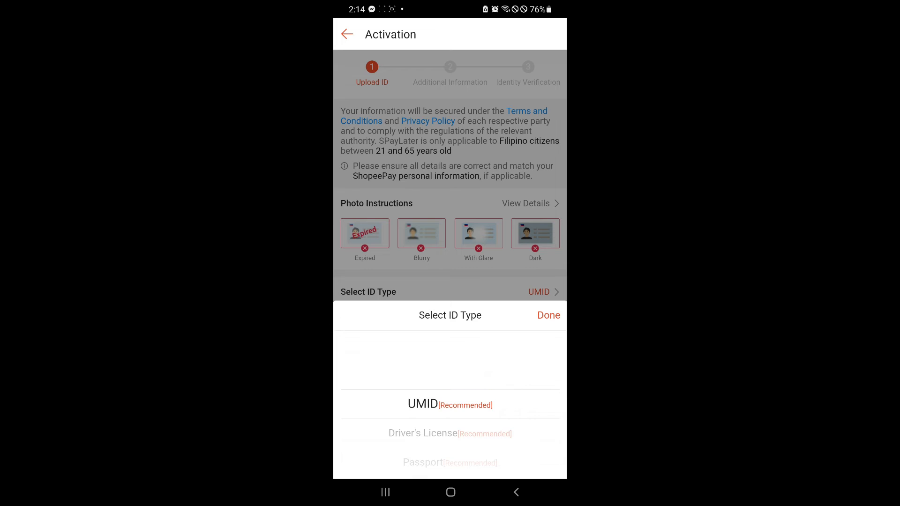
{"action": "scroll", "scroll_direction": "down", "scroll_amount": 3}
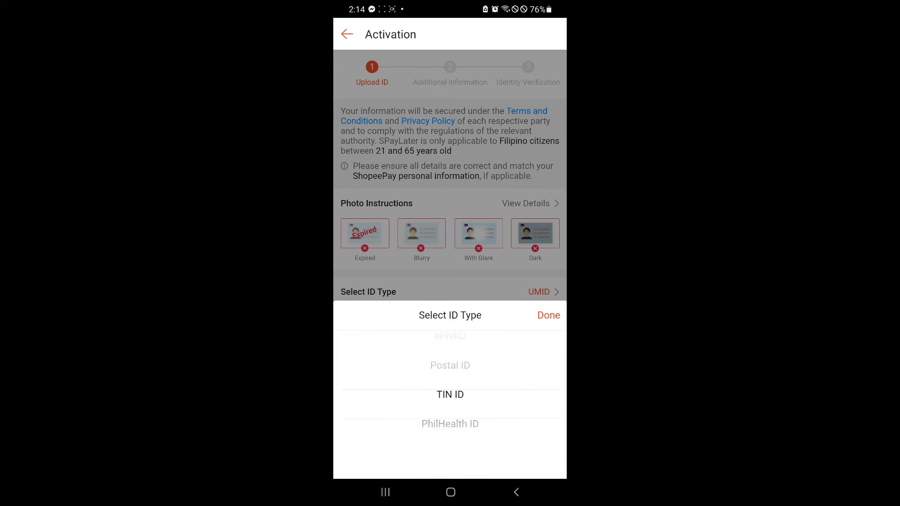
{"action": "scroll", "scroll_direction": "down", "scroll_amount": 3}
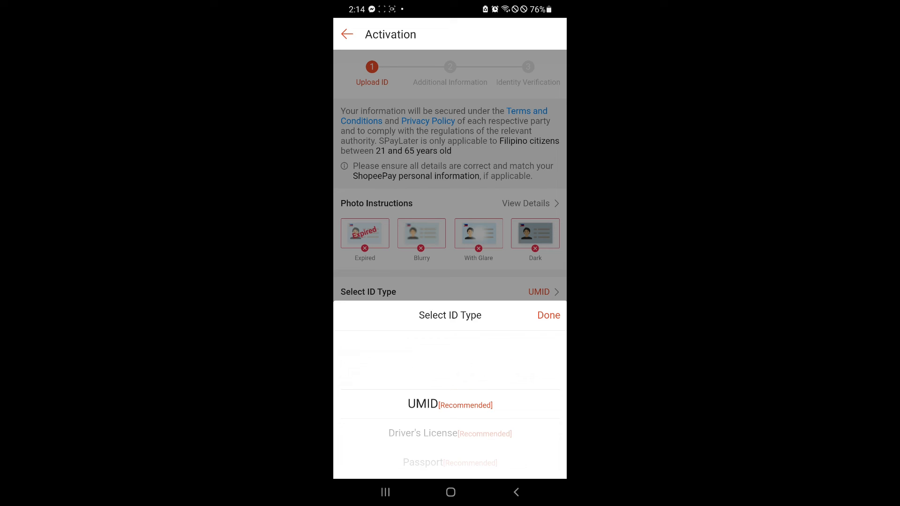
{"action": "scroll", "scroll_direction": "down", "scroll_amount": 3}
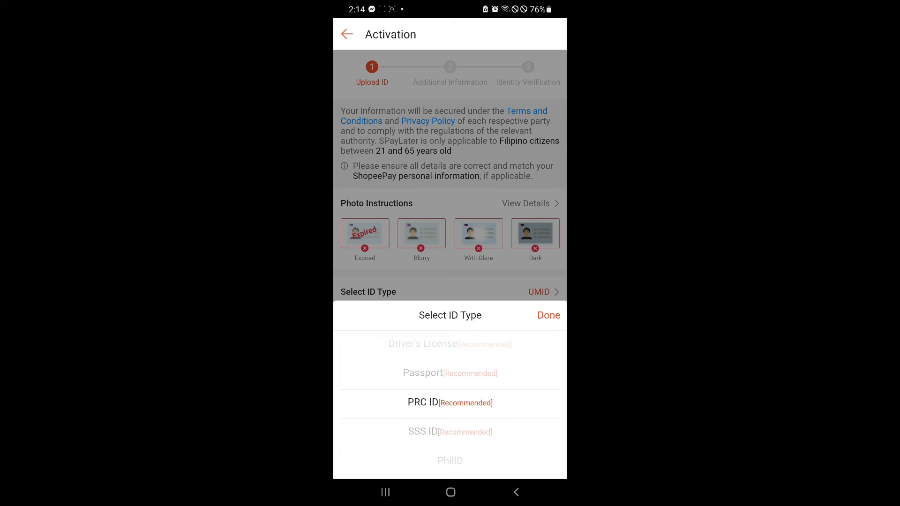
{"action": "scroll", "scroll_direction": "down", "scroll_amount": 3}
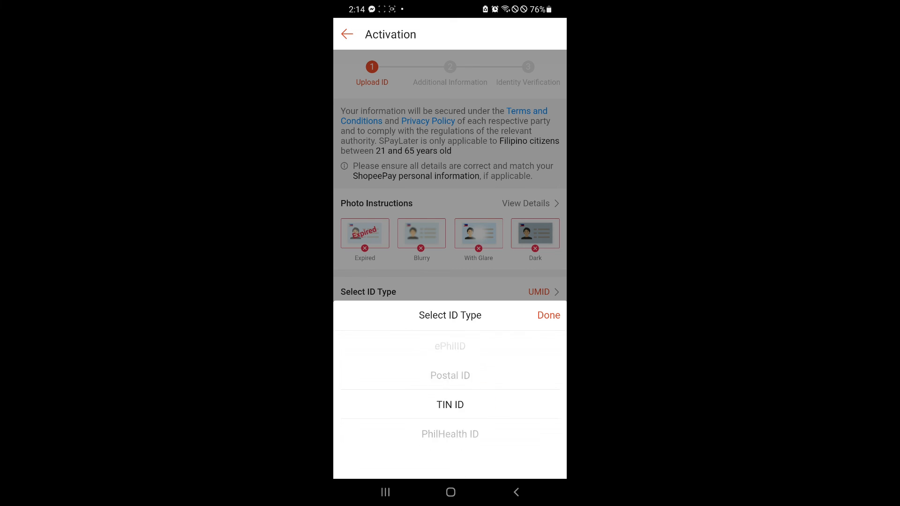